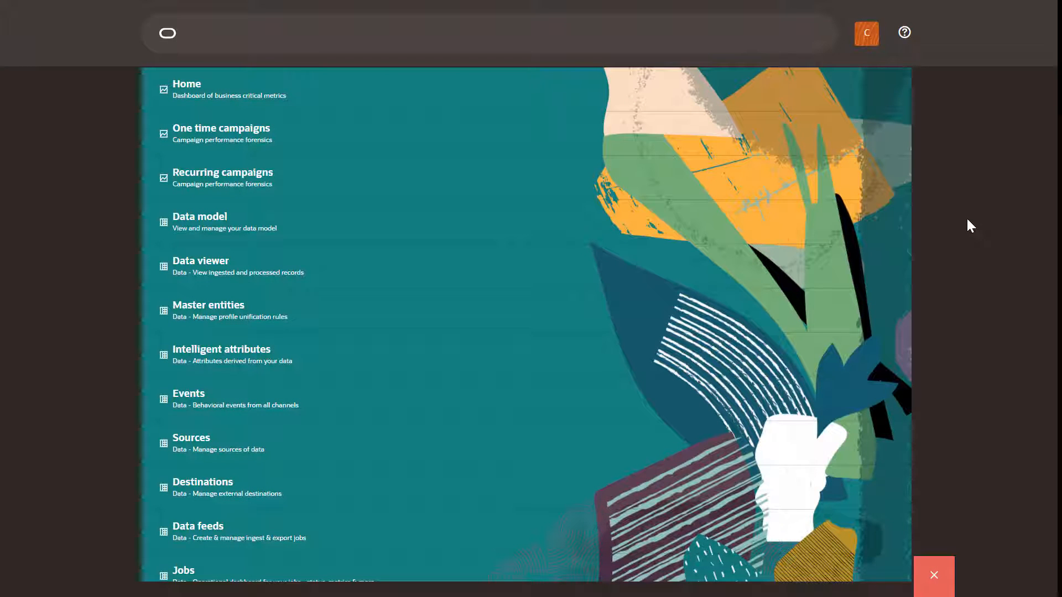
# - Navigate to the Destinations page from the navigation menu
pyautogui.click(474, 32)
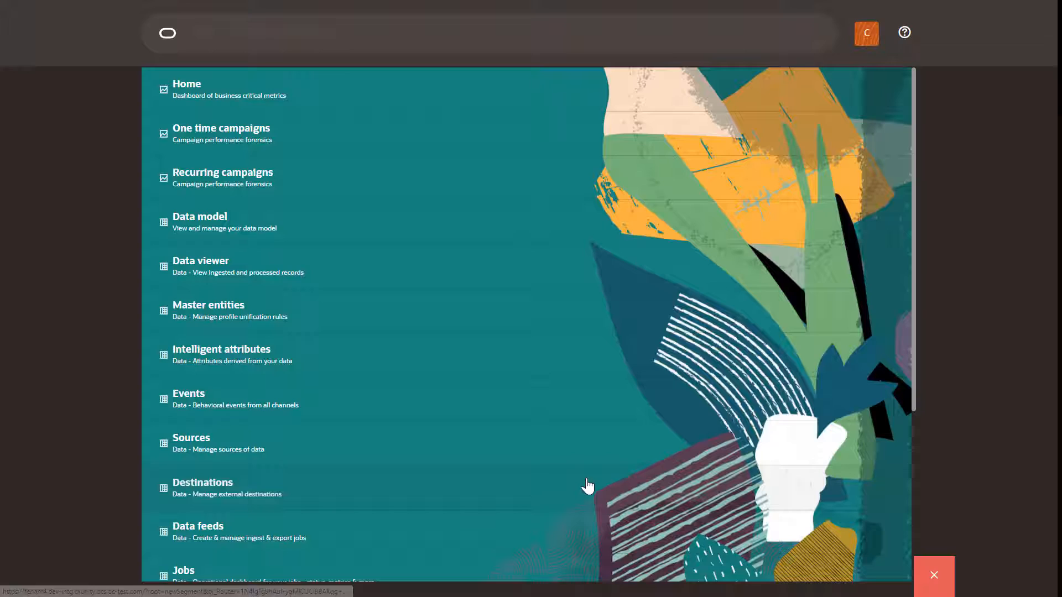
pyautogui.click(202, 482)
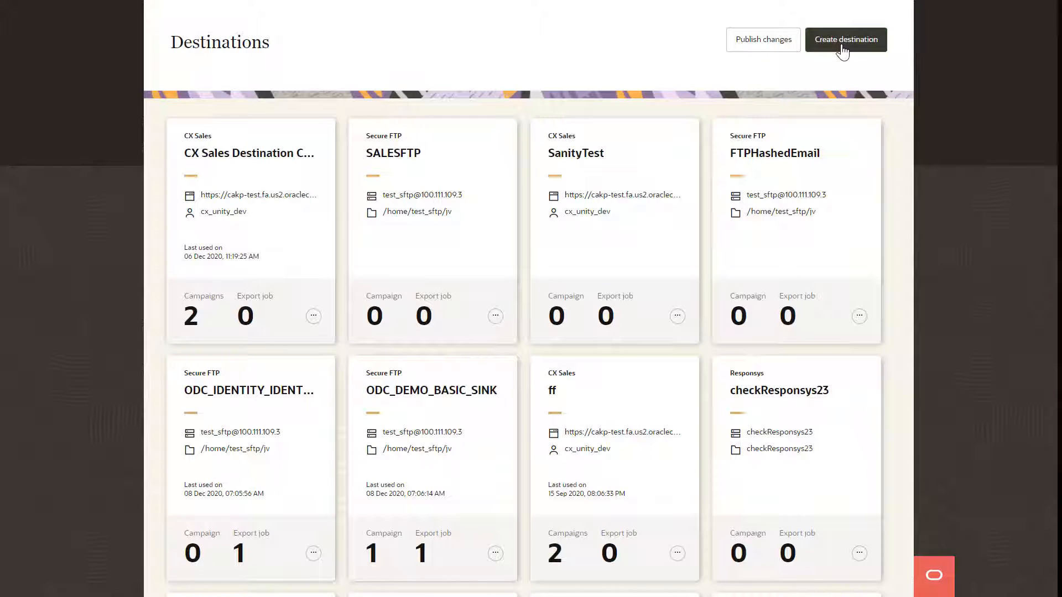
pyautogui.click(846, 40)
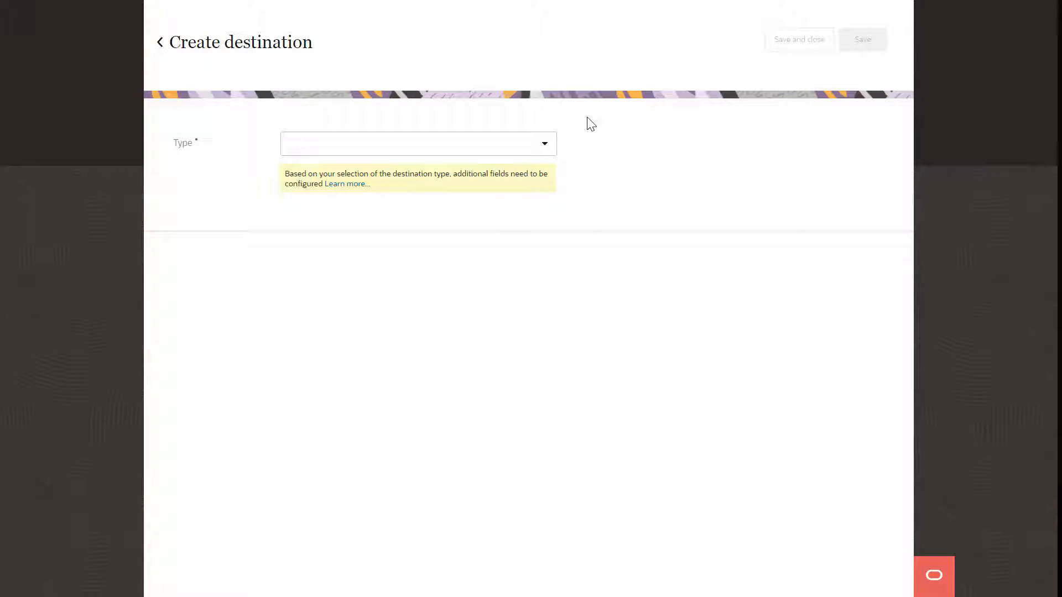
pyautogui.click(544, 142)
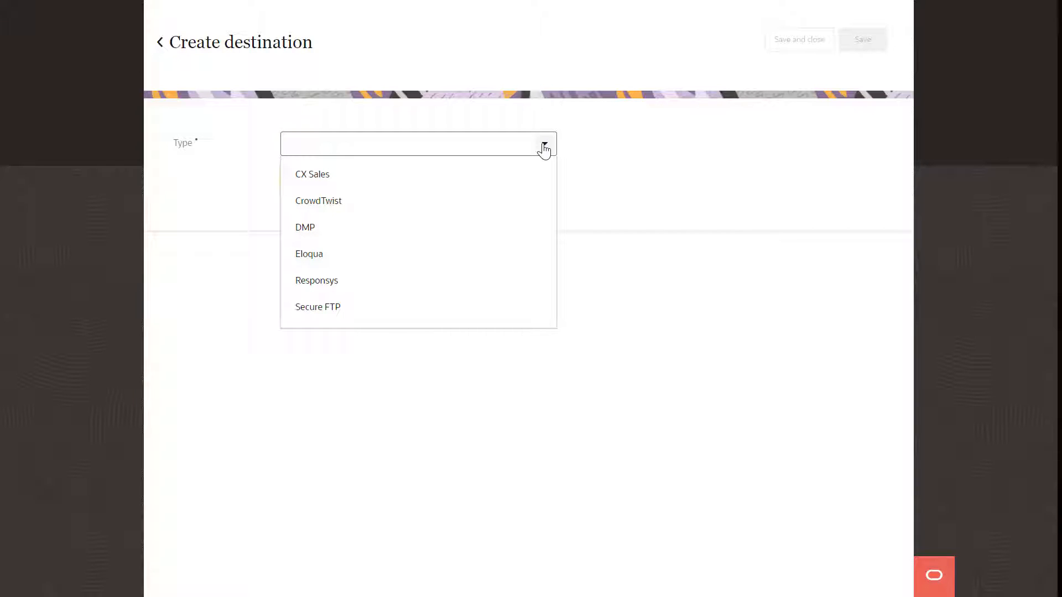
pyautogui.moveTo(475, 302)
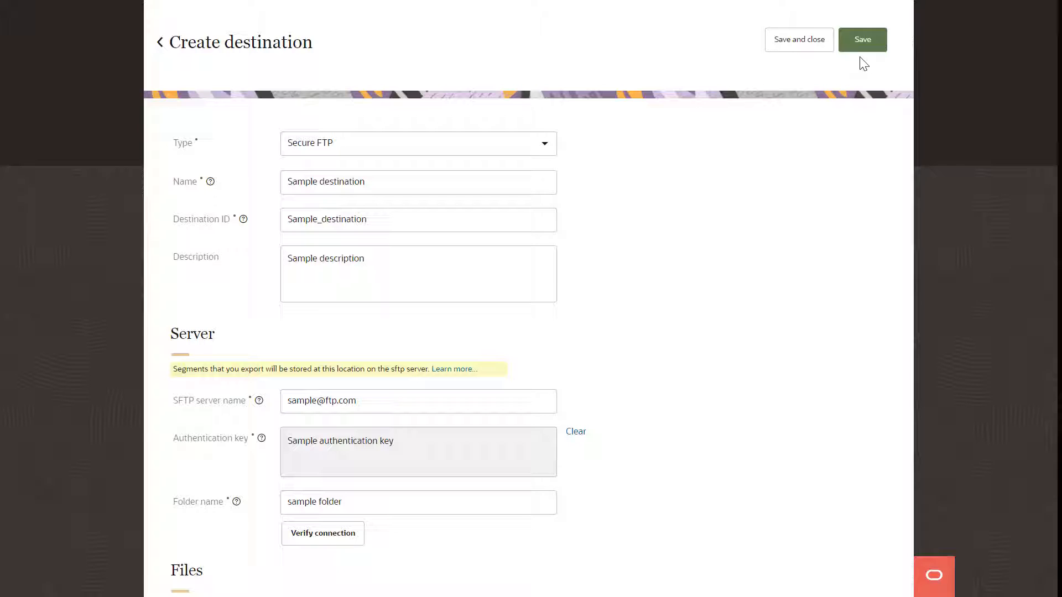
pyautogui.moveTo(862, 39)
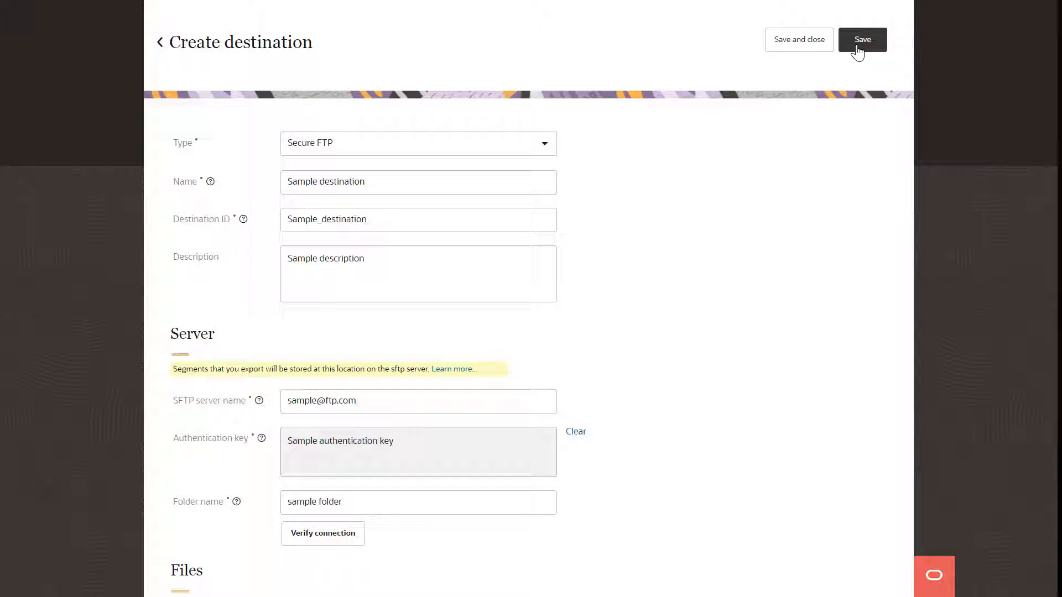
pyautogui.click(862, 40)
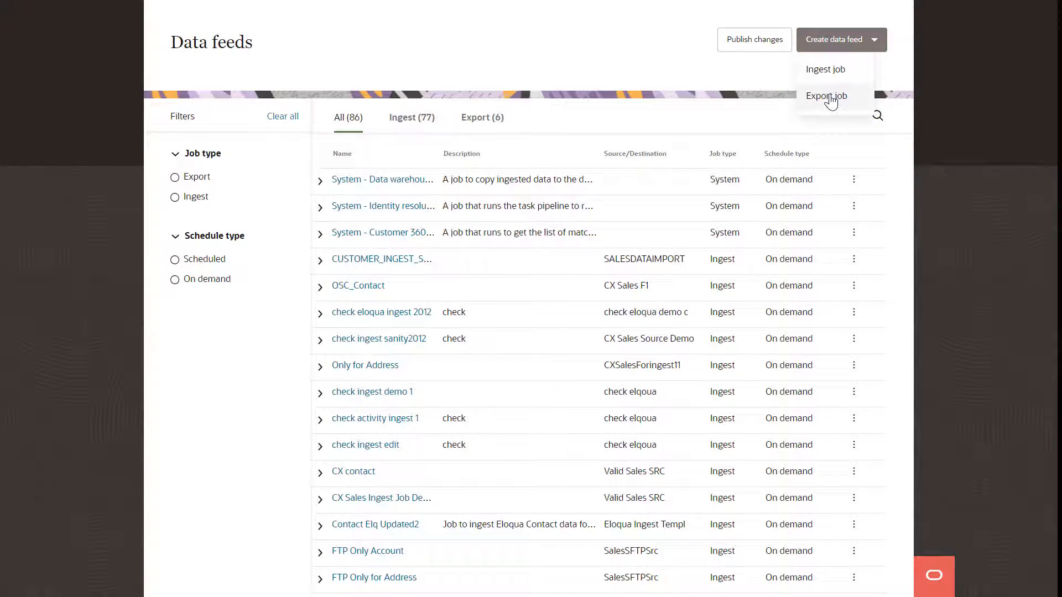
# - Create an export job targeting destinationSFTP with file name Sample_file
pyautogui.click(825, 96)
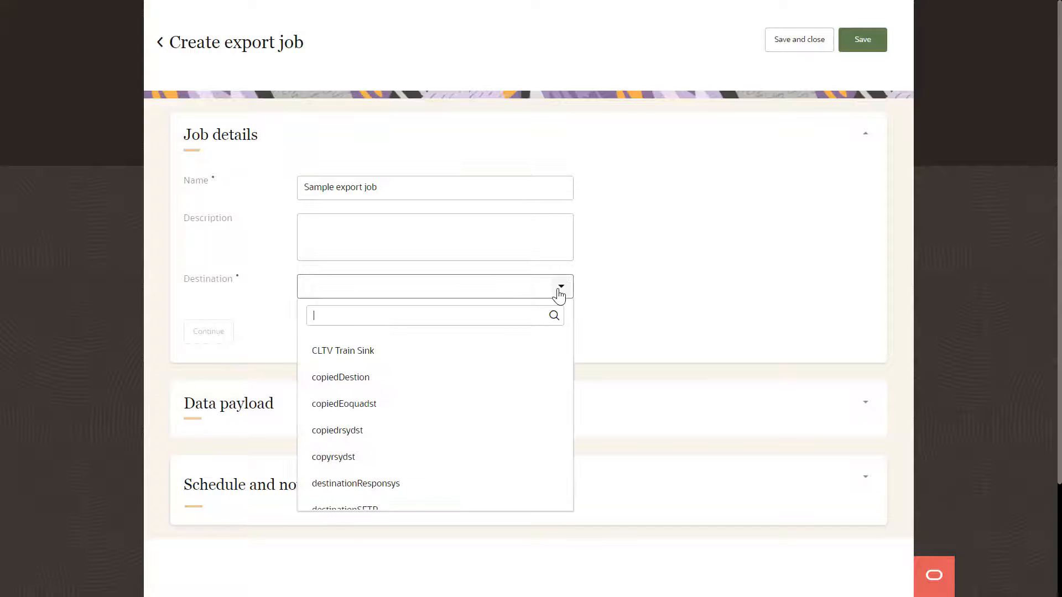
pyautogui.click(344, 509)
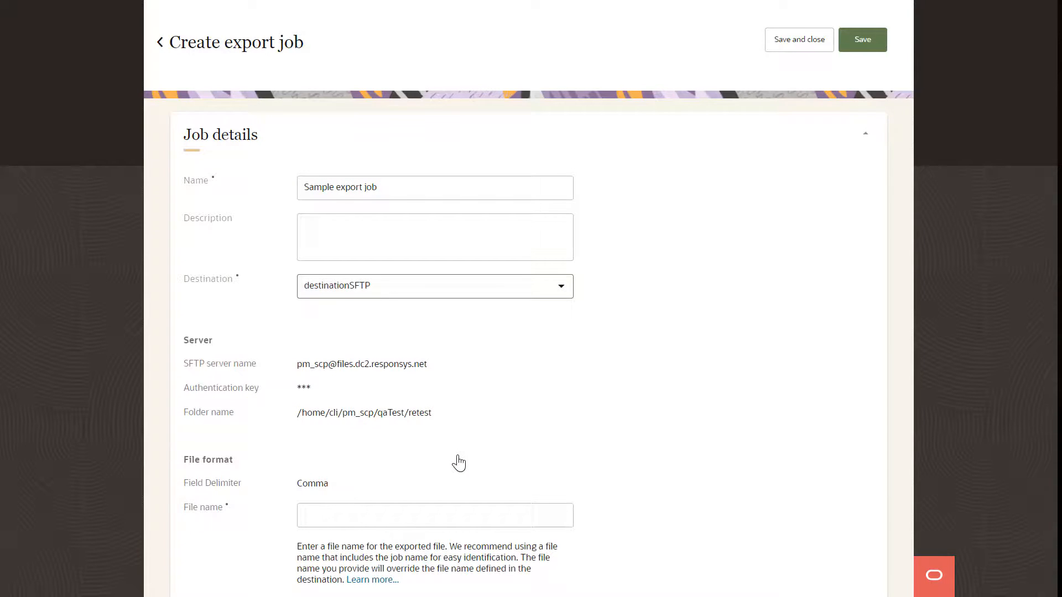
pyautogui.write('S')
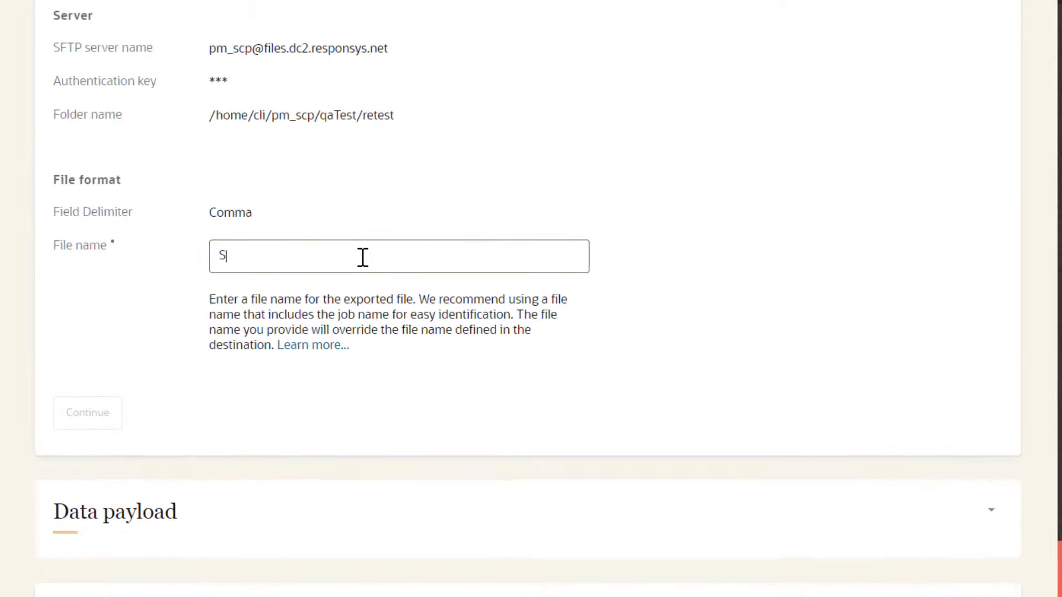
pyautogui.write('ample_file')
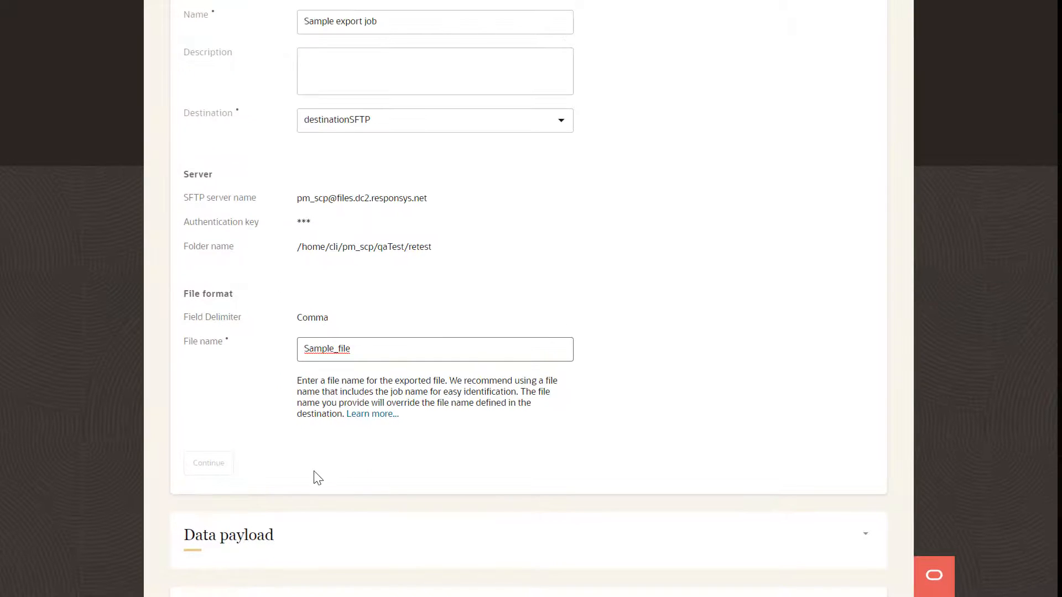
# - Try the TestSegment segment as the export payload
pyautogui.scroll(-3)
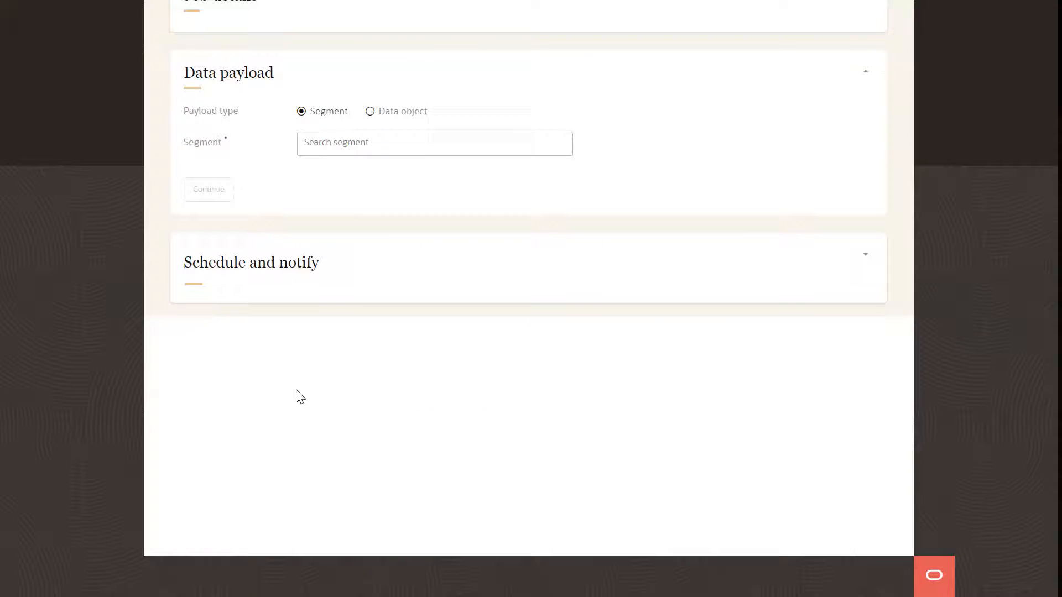
pyautogui.click(434, 143)
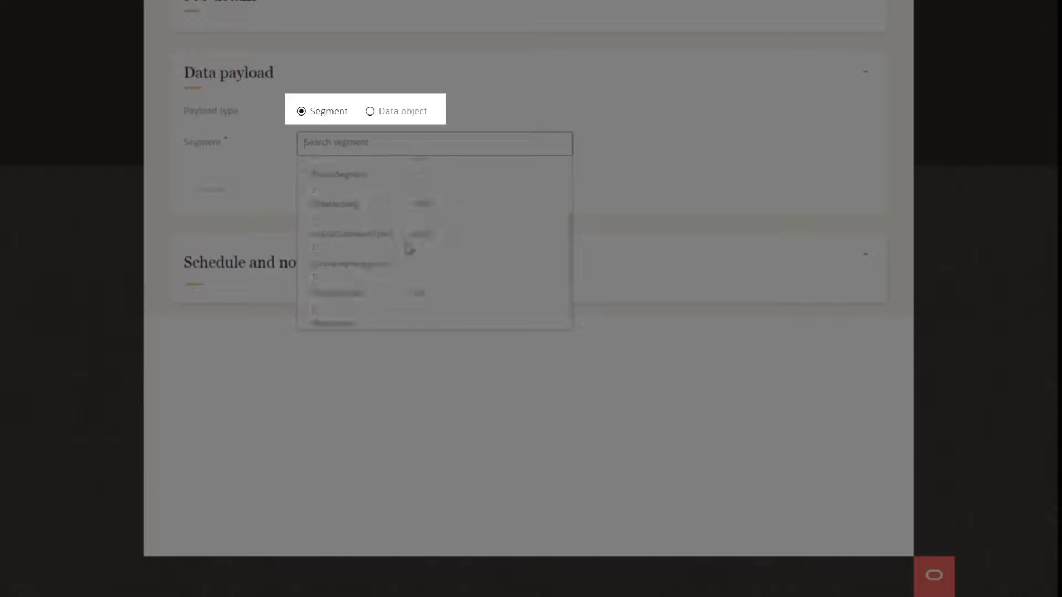
pyautogui.click(339, 175)
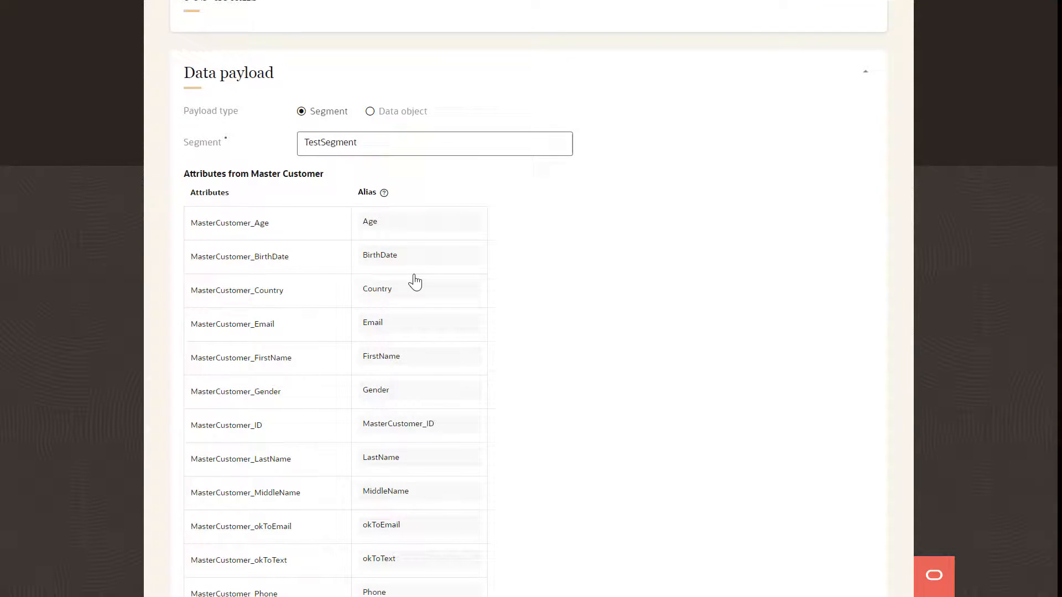
pyautogui.scroll(-3)
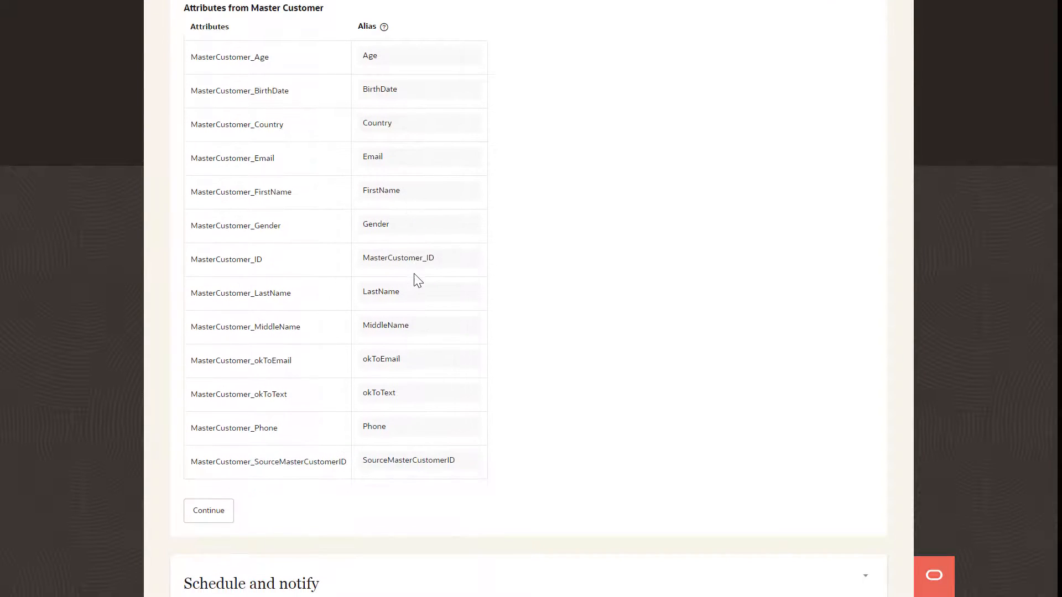
pyautogui.scroll(3)
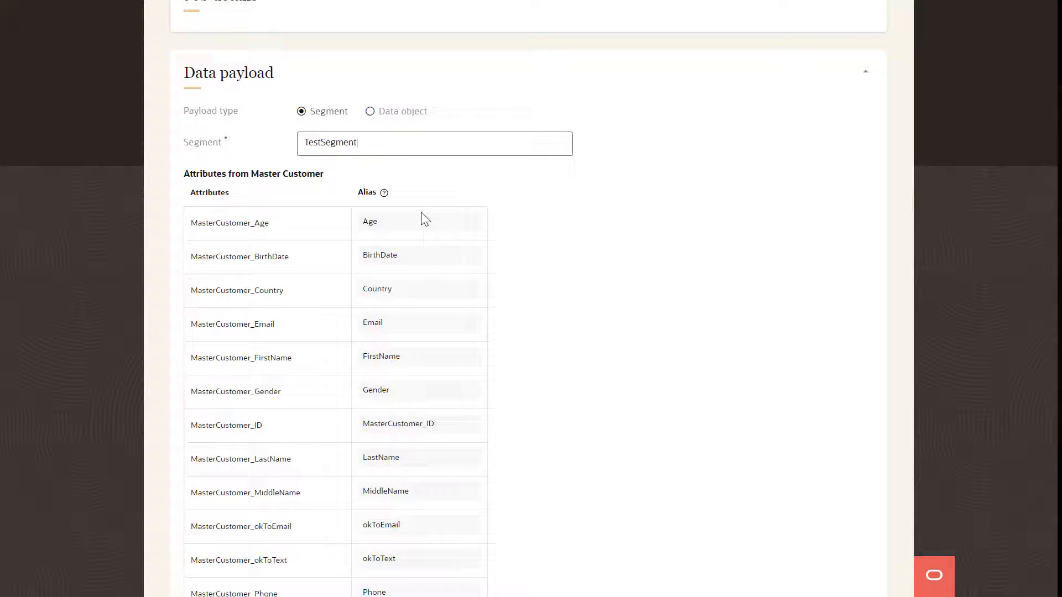
# - Switch the payload to the Campaign data object with all 20 attributes and continue to record filtering
pyautogui.click(369, 111)
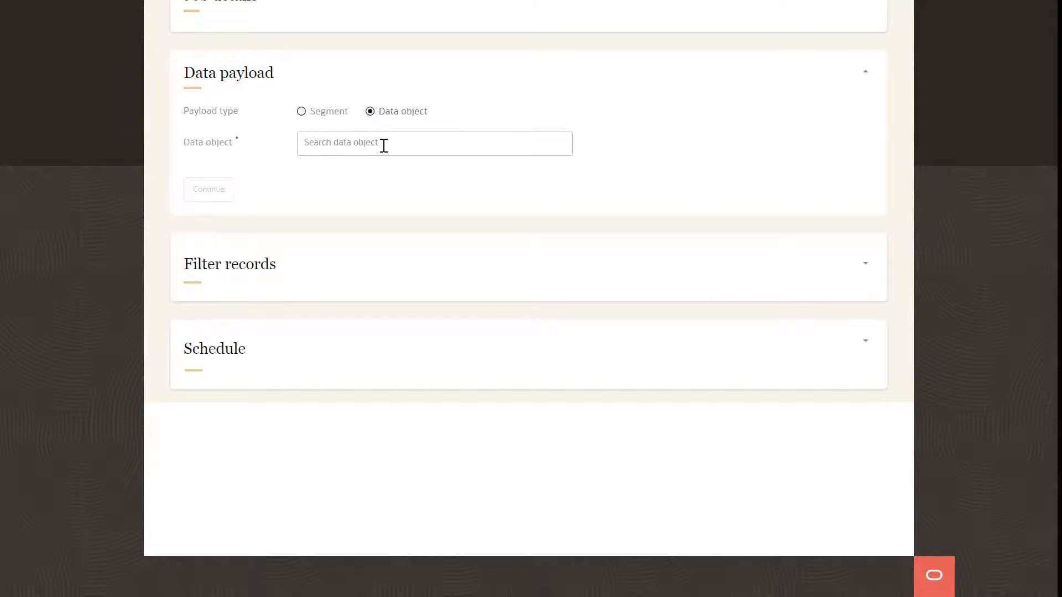
pyautogui.click(434, 142)
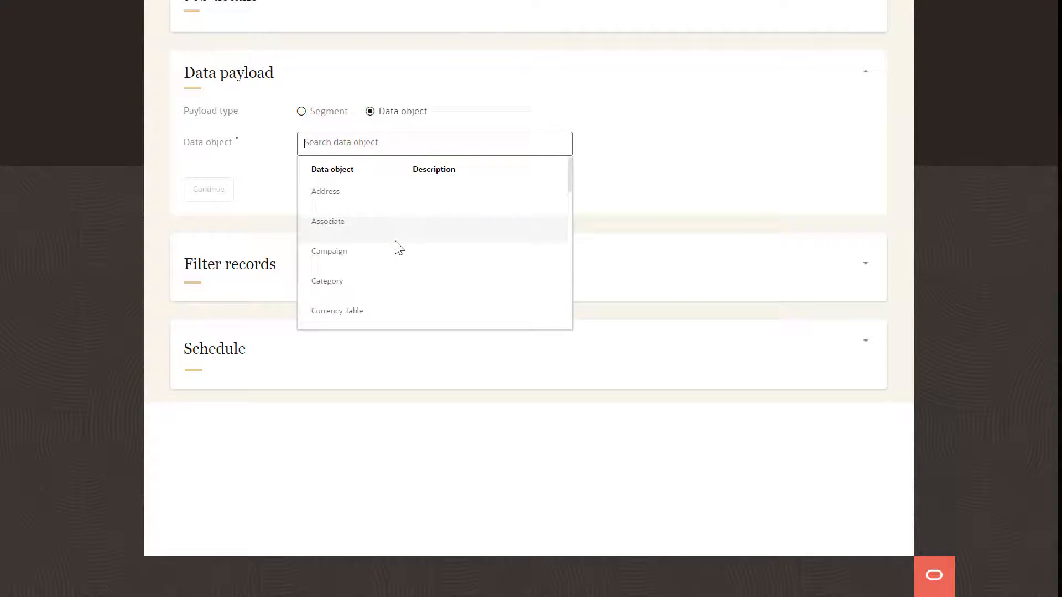
pyautogui.click(329, 251)
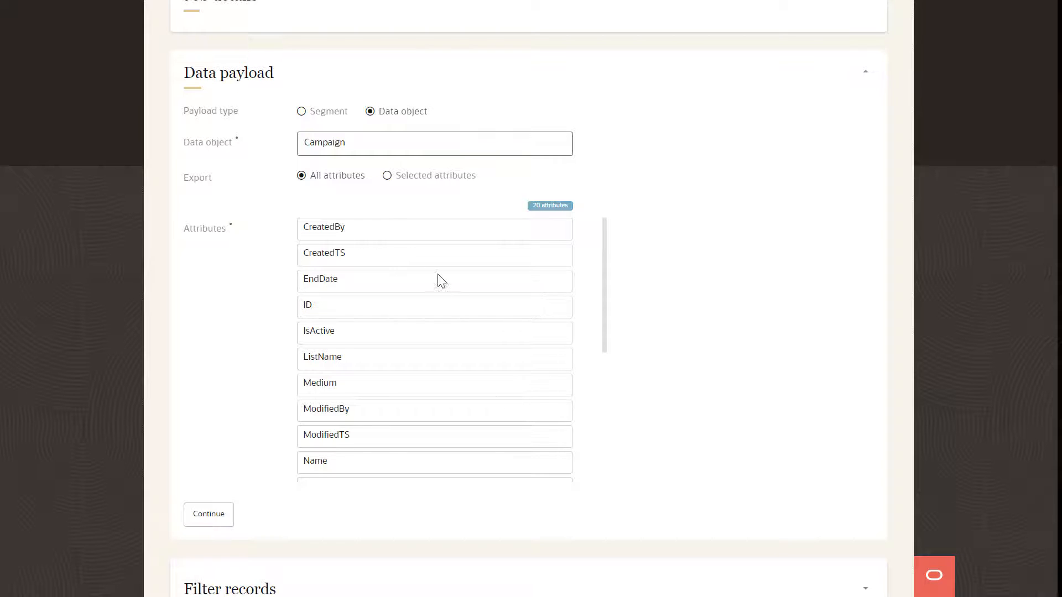
pyautogui.scroll(-3)
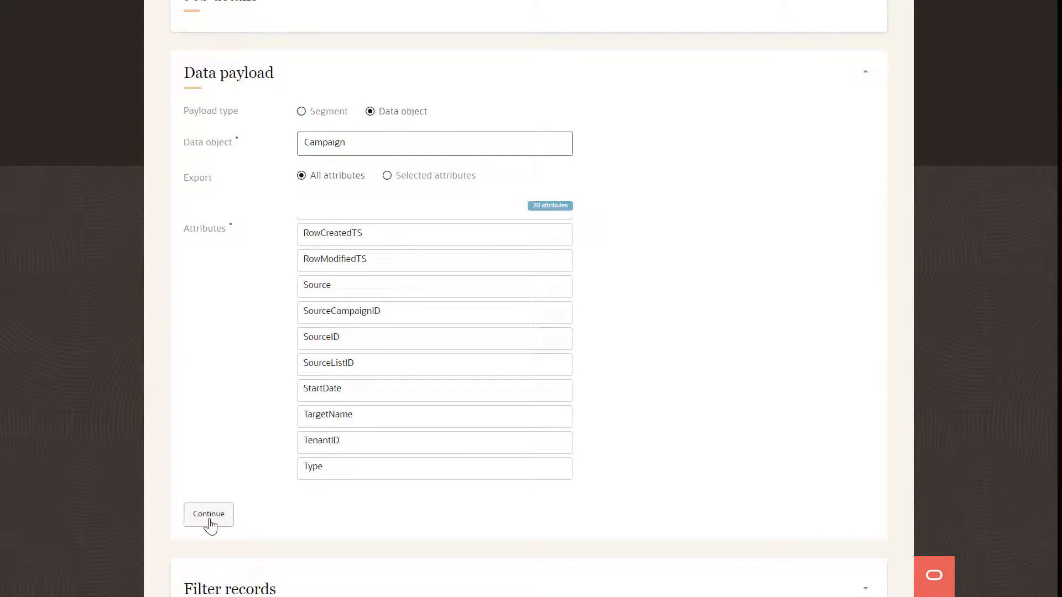
pyautogui.click(209, 514)
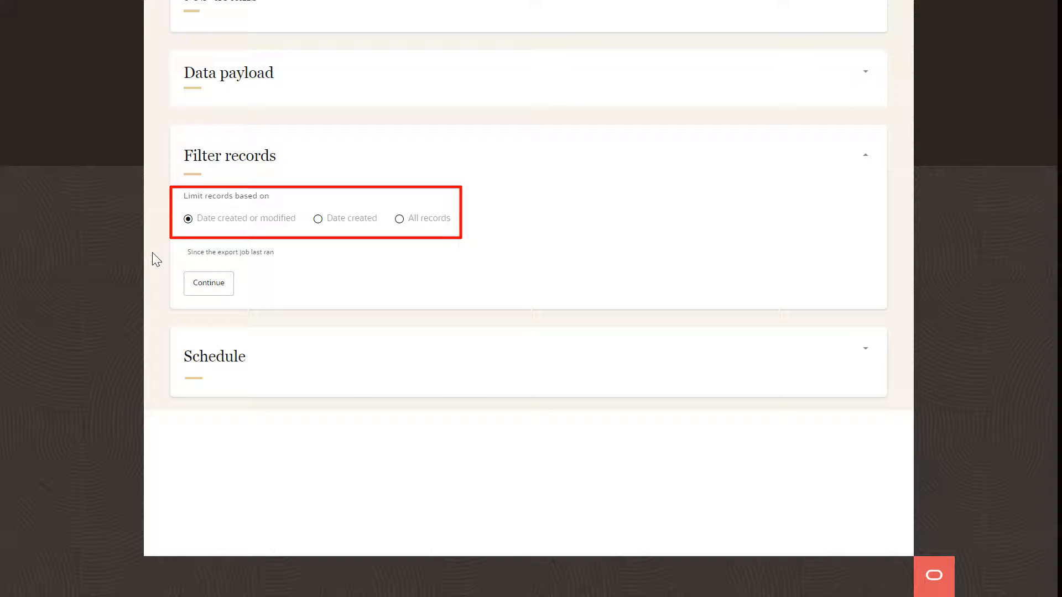
# - Keep the default record filter, set a daily 12am GMT schedule and save the export job
pyautogui.click(209, 283)
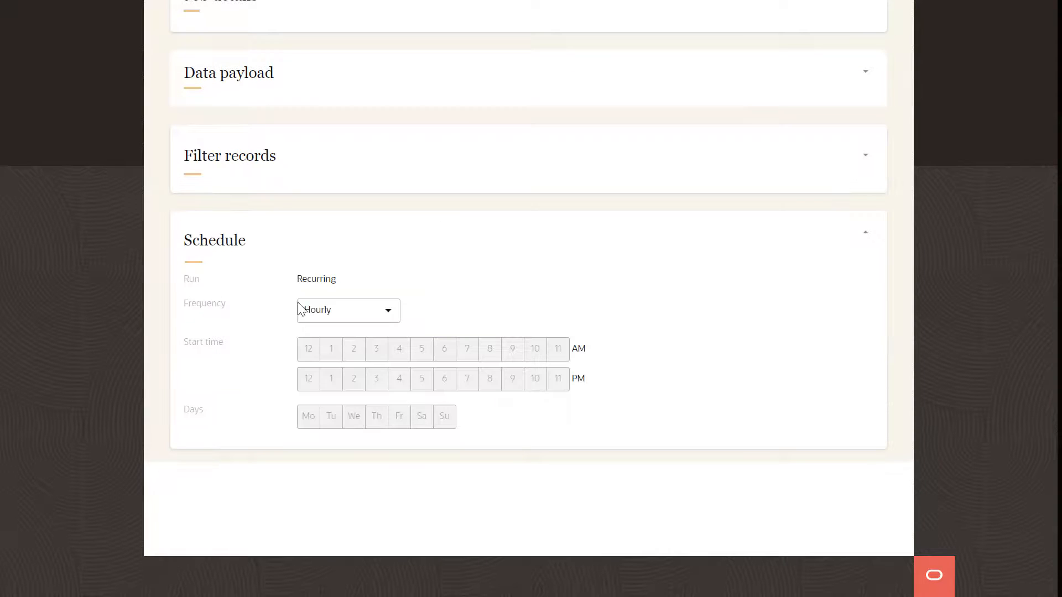
pyautogui.click(347, 310)
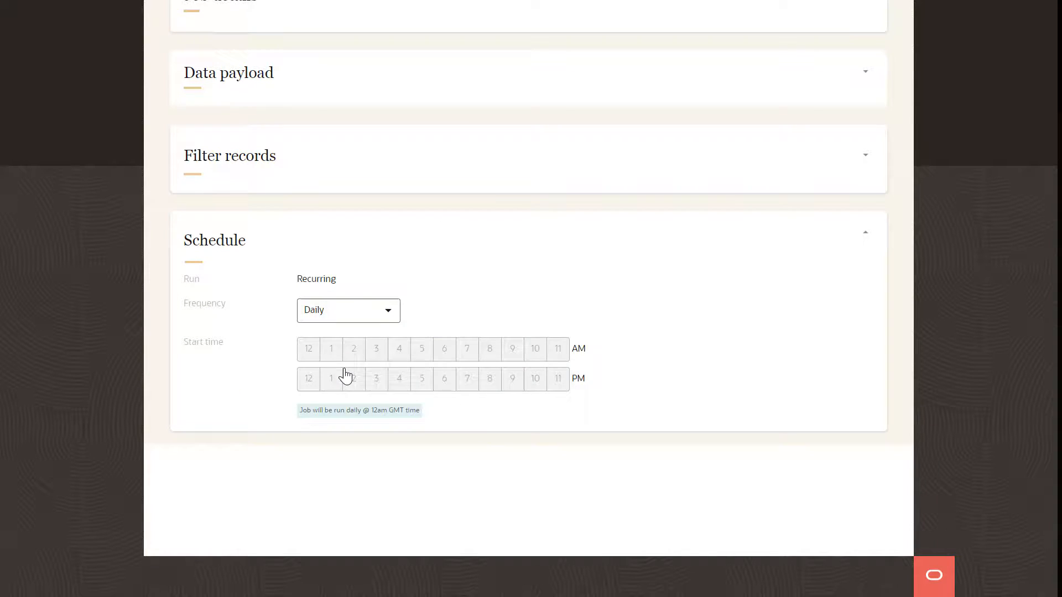
pyautogui.scroll(3)
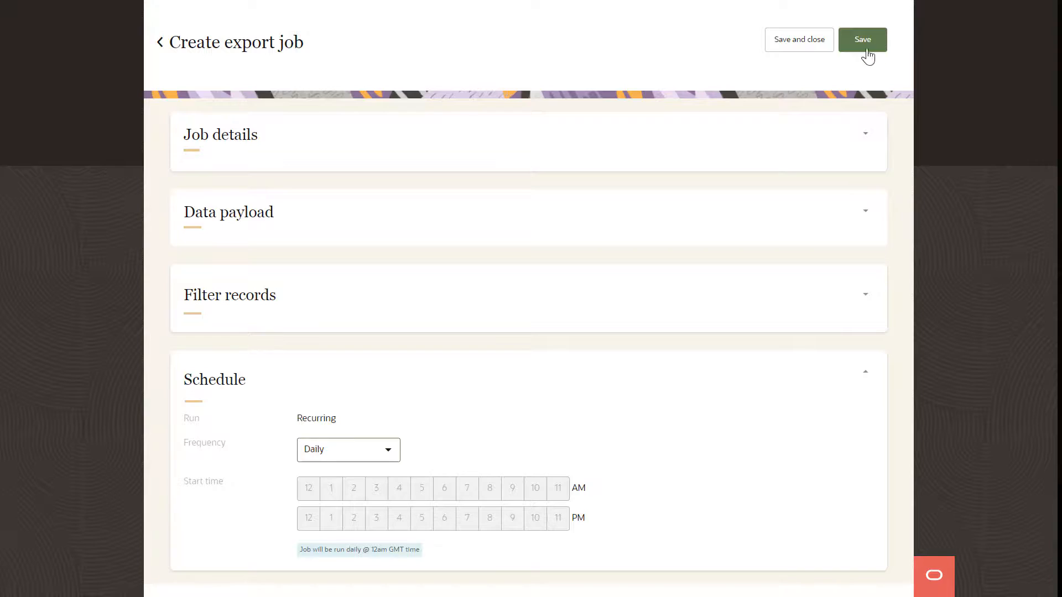
pyautogui.click(862, 40)
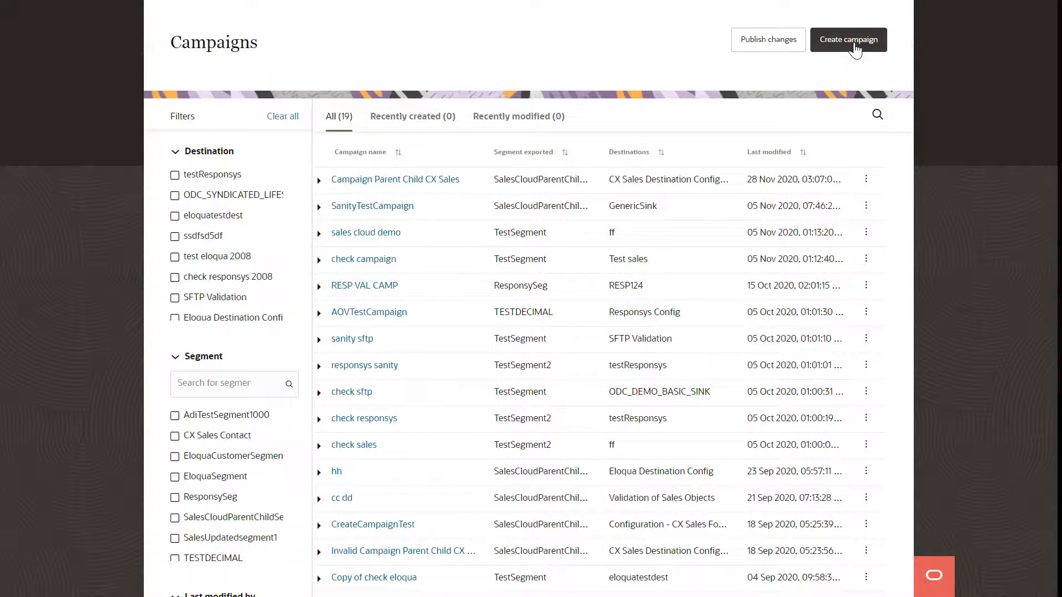
# - Create a campaign sending to SFTP Validation with file name Sample_file and continue to segment selection
pyautogui.click(848, 40)
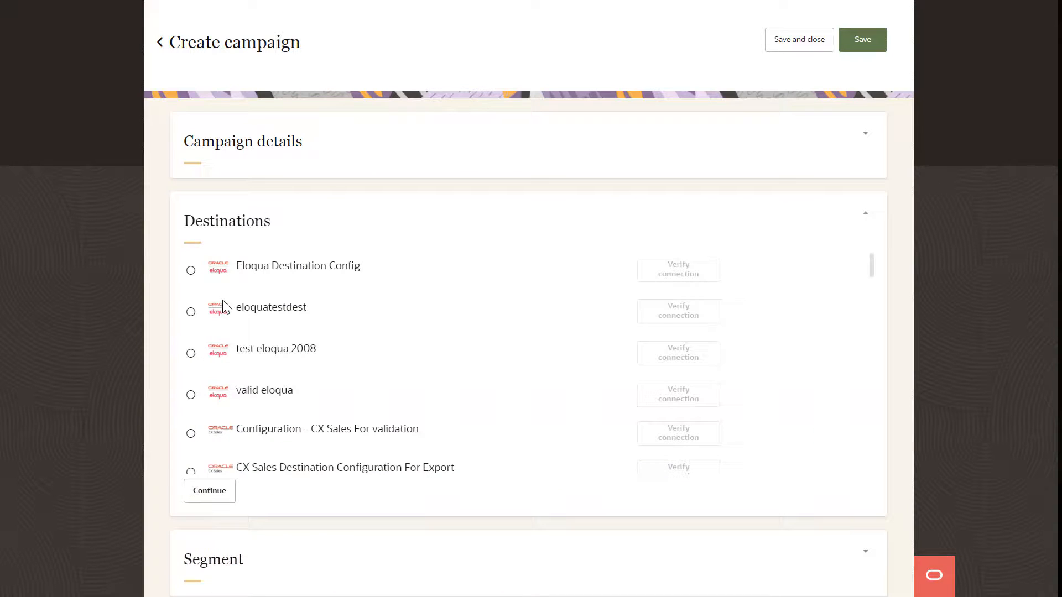
pyautogui.scroll(-3)
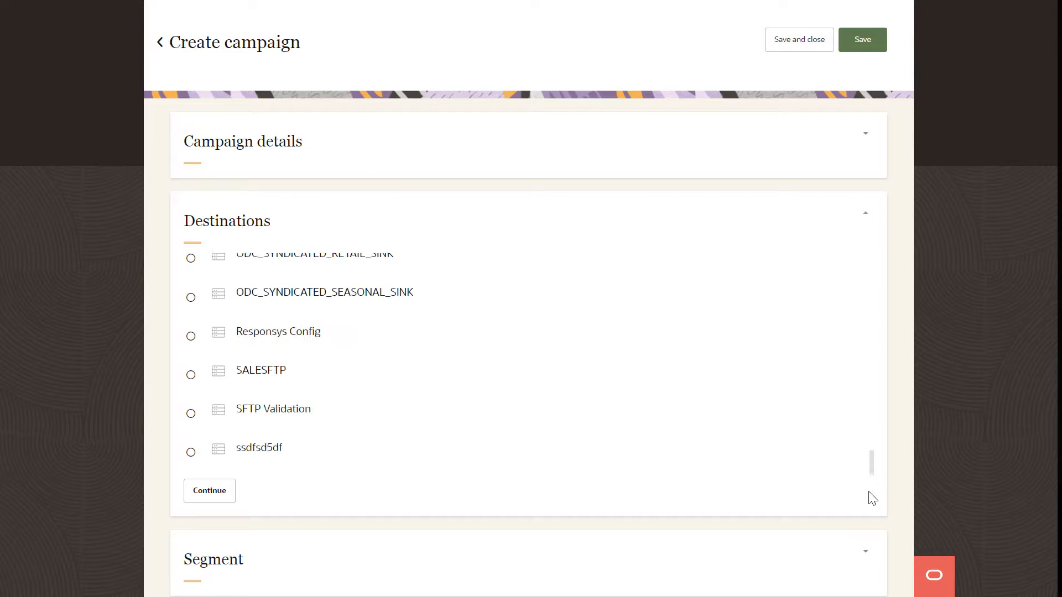
pyautogui.click(191, 413)
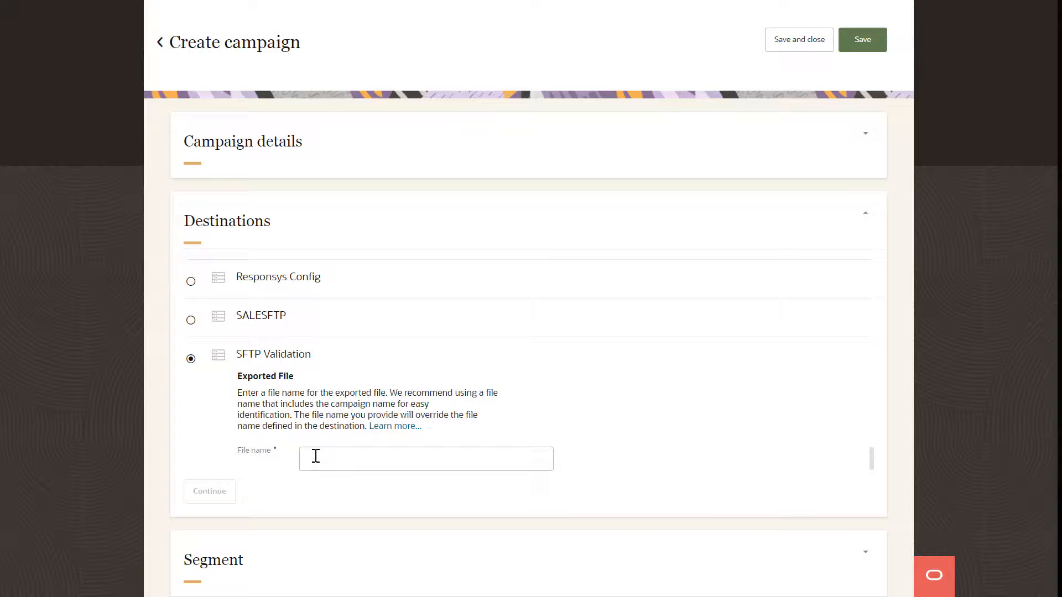
pyautogui.write('Sample_')
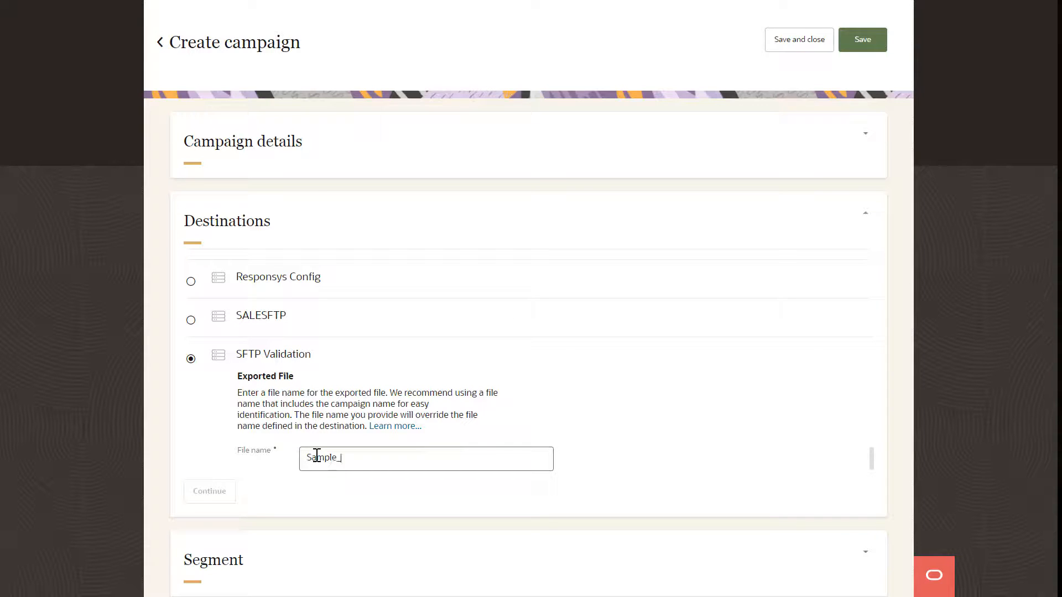
pyautogui.write('file')
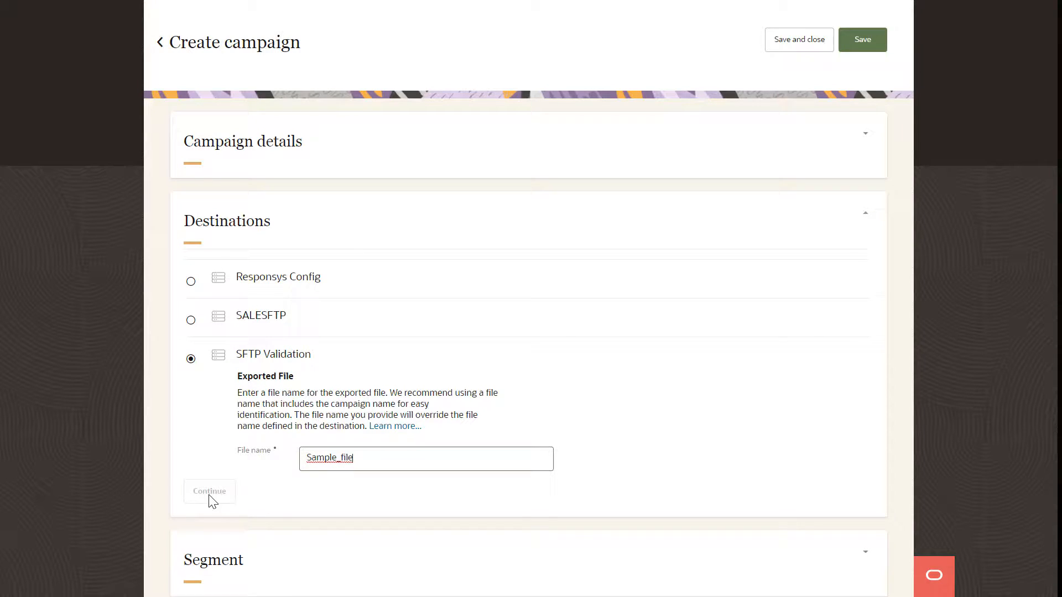
pyautogui.click(209, 491)
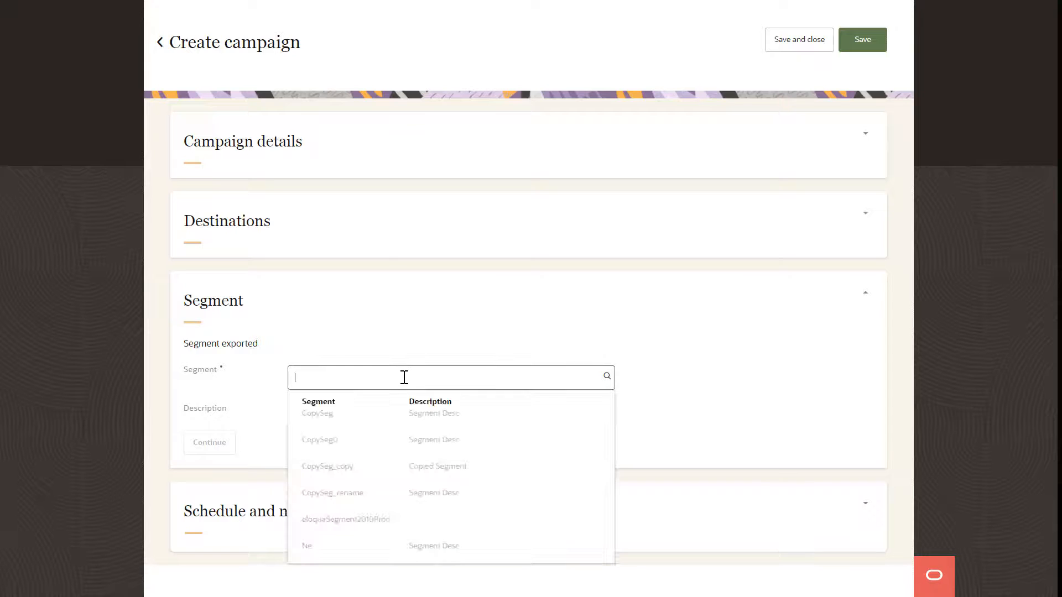
# - Use the PersonalizeSeg segment on a daily 12am GMT schedule and save the campaign
pyautogui.scroll(-3)
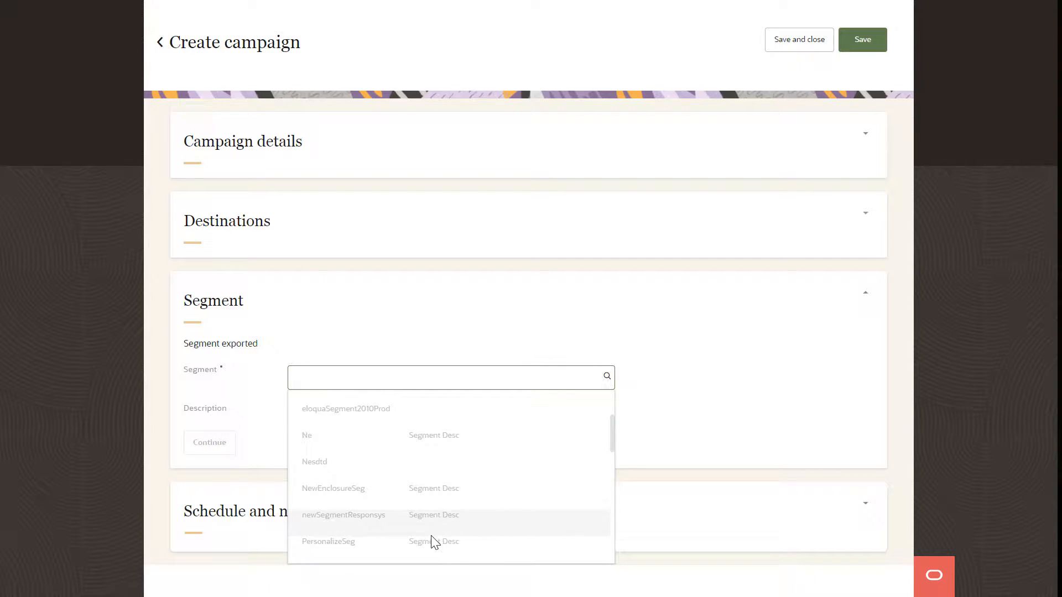
pyautogui.click(329, 541)
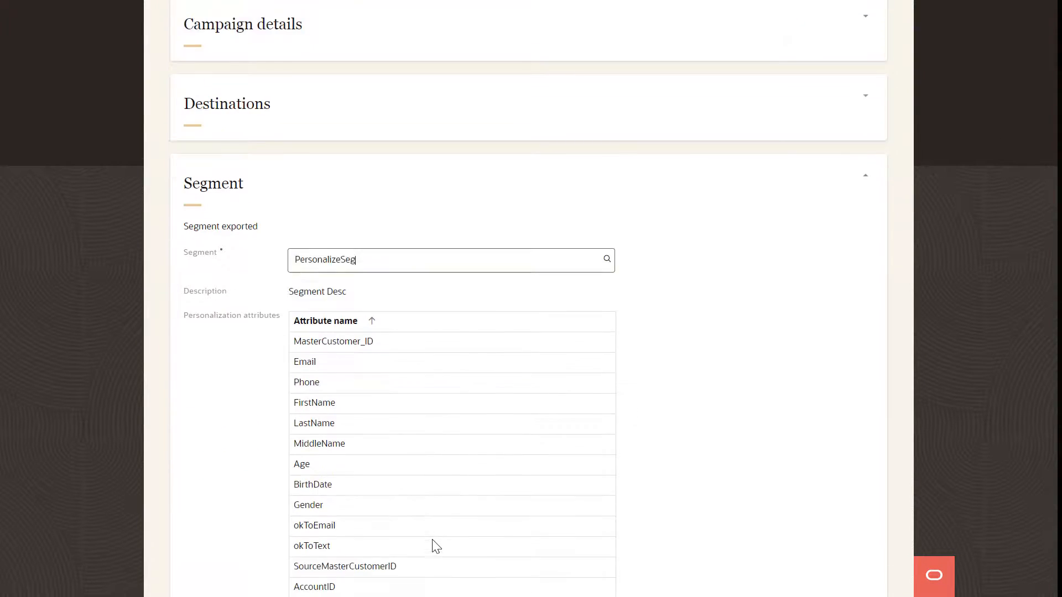
pyautogui.scroll(-3)
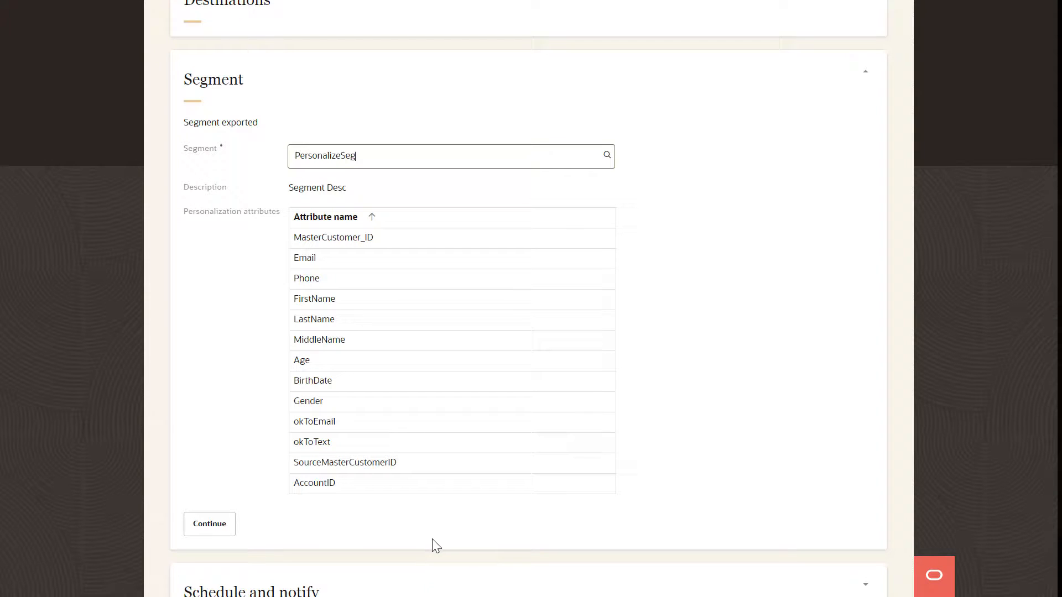
pyautogui.moveTo(264, 547)
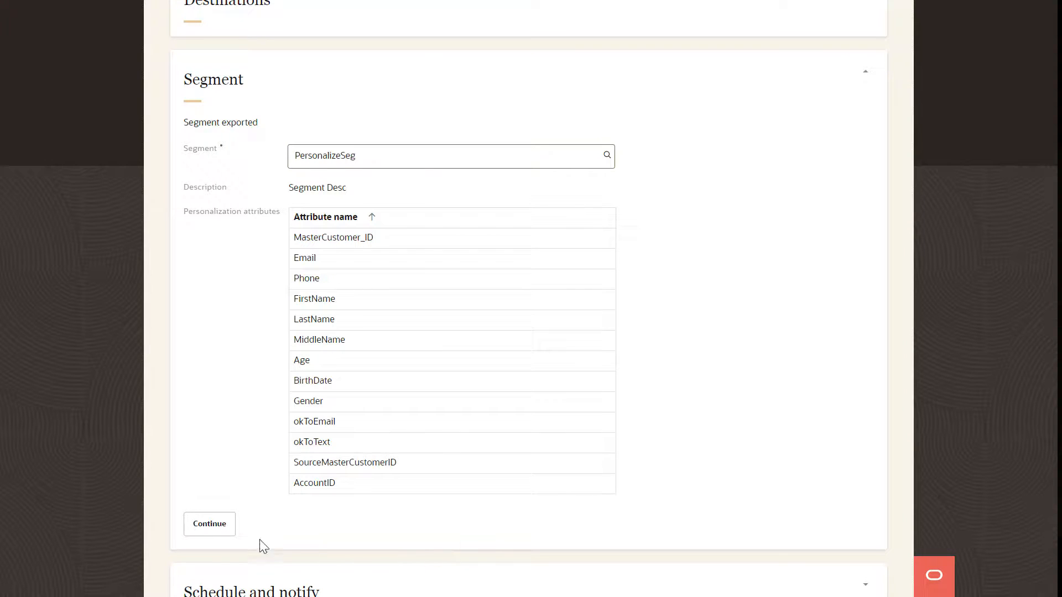
pyautogui.click(209, 523)
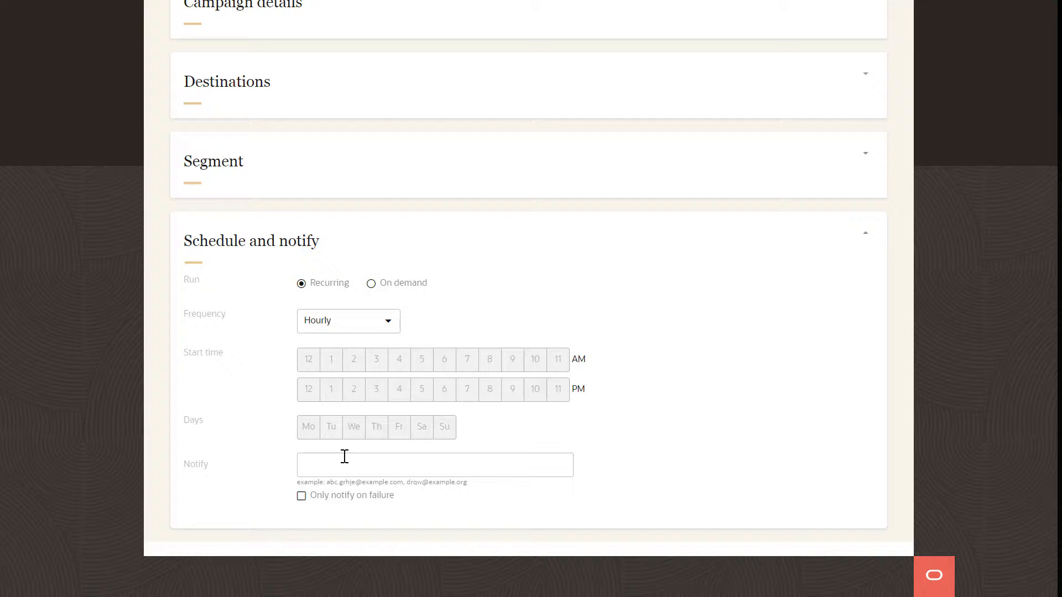
pyautogui.click(347, 321)
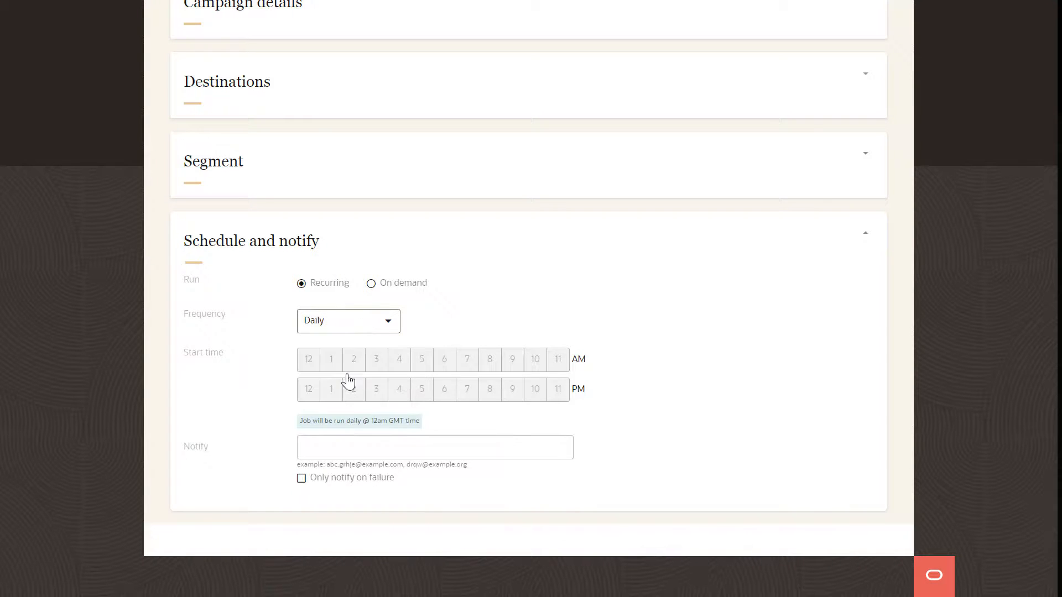
pyautogui.scroll(3)
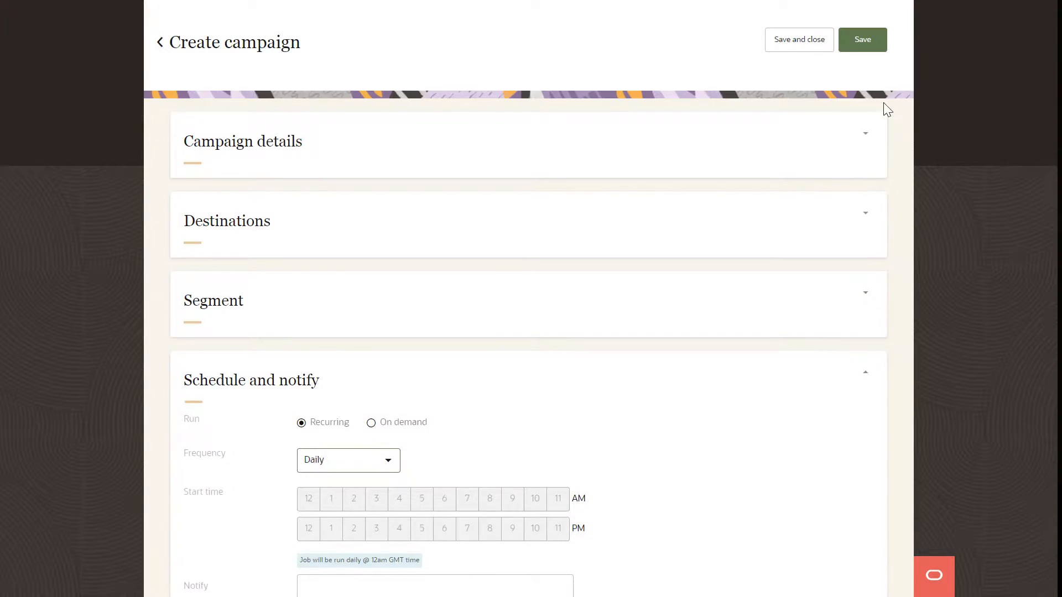
pyautogui.click(161, 42)
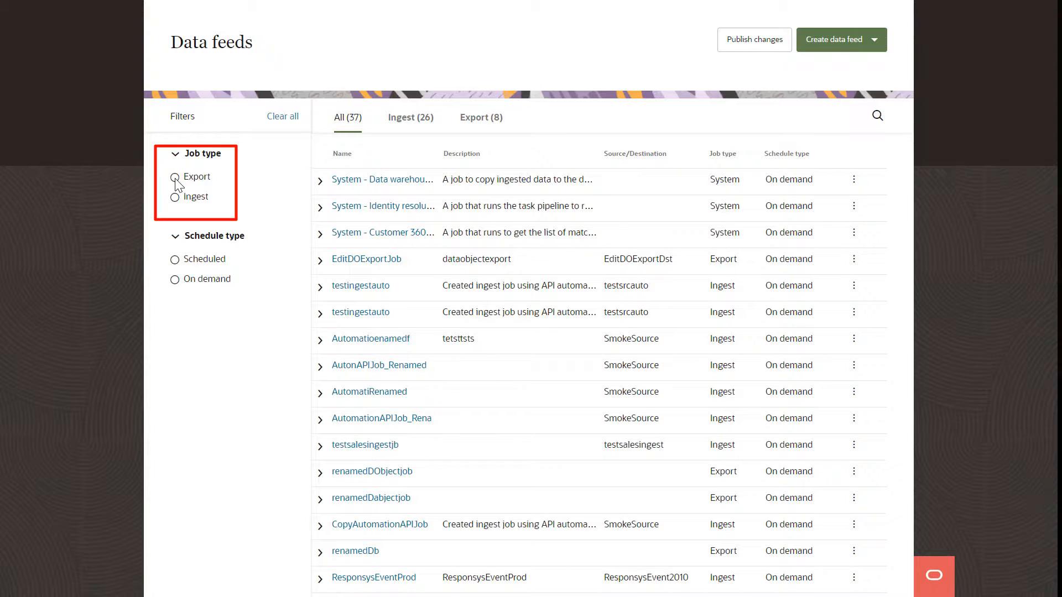
# - Filter Data feeds to export jobs and go to the Jobs monitoring page
pyautogui.click(175, 177)
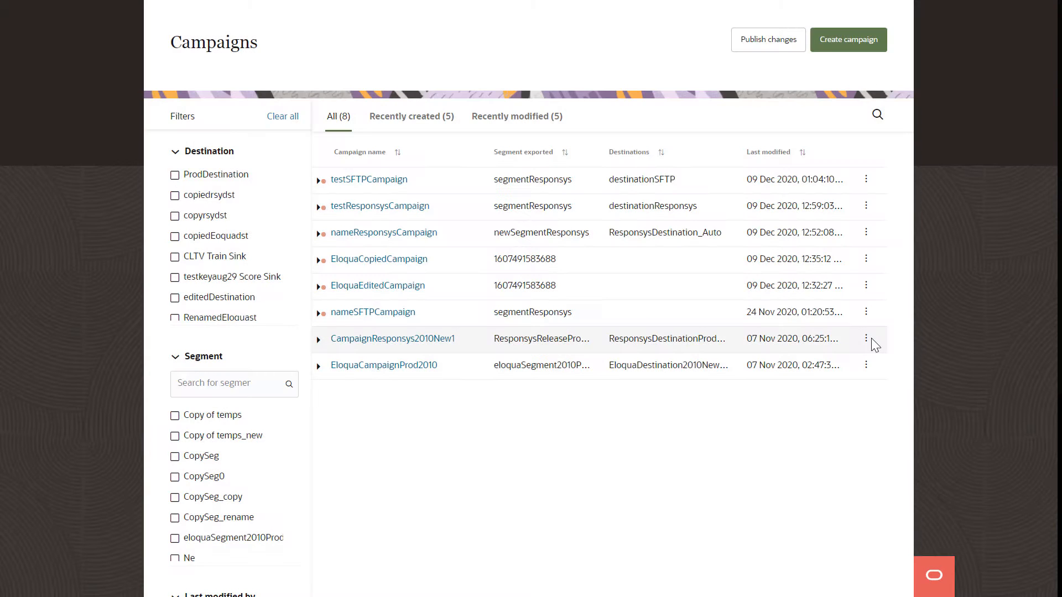
pyautogui.click(866, 339)
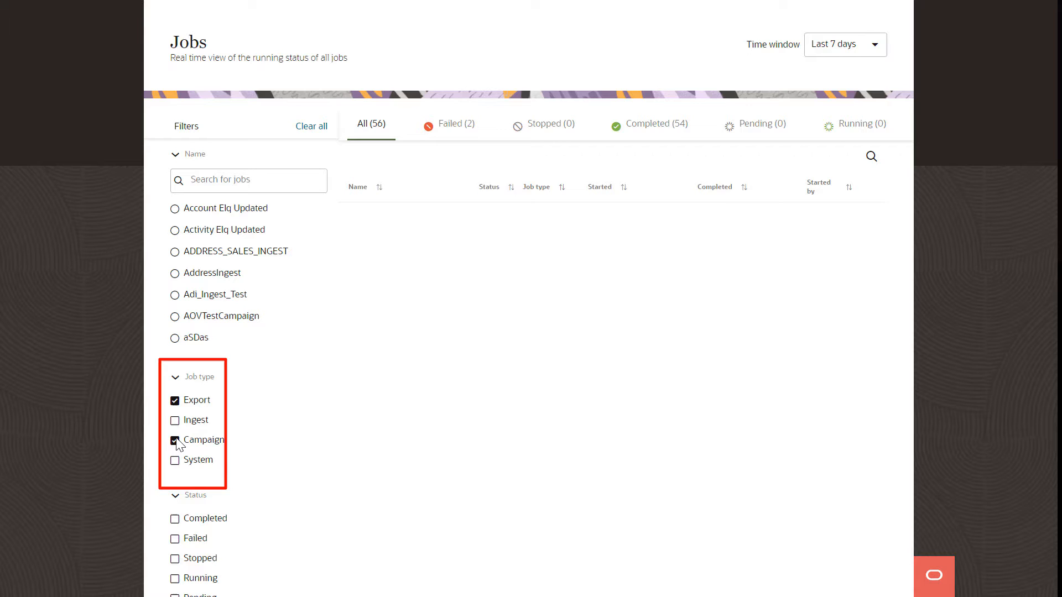
# - Include campaign jobs and view the log of the latest ODC_EXP_DEMO_BASIC export run
pyautogui.click(174, 440)
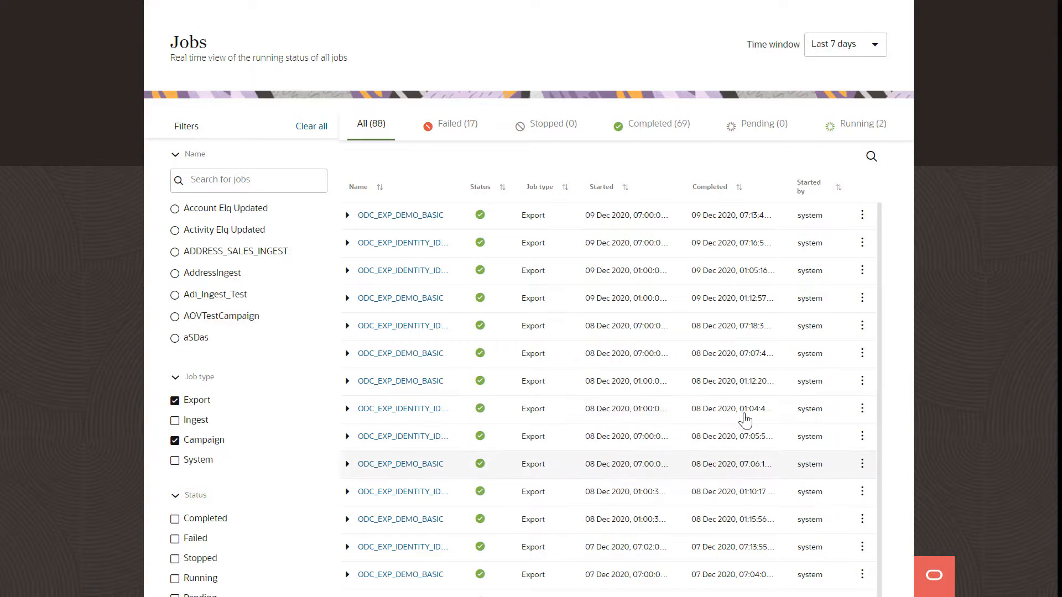
pyautogui.click(862, 214)
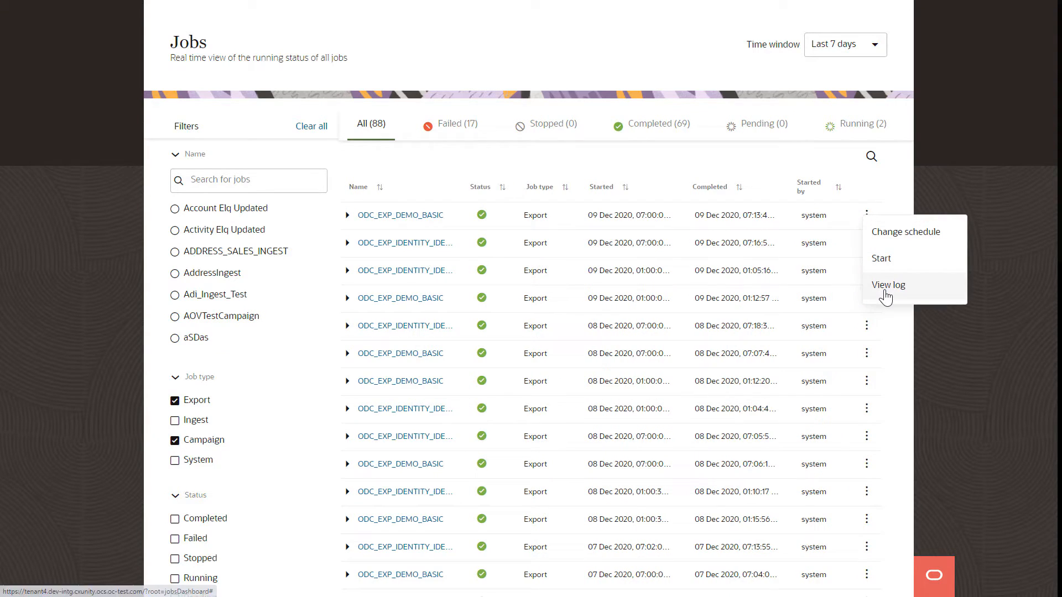
pyautogui.click(888, 284)
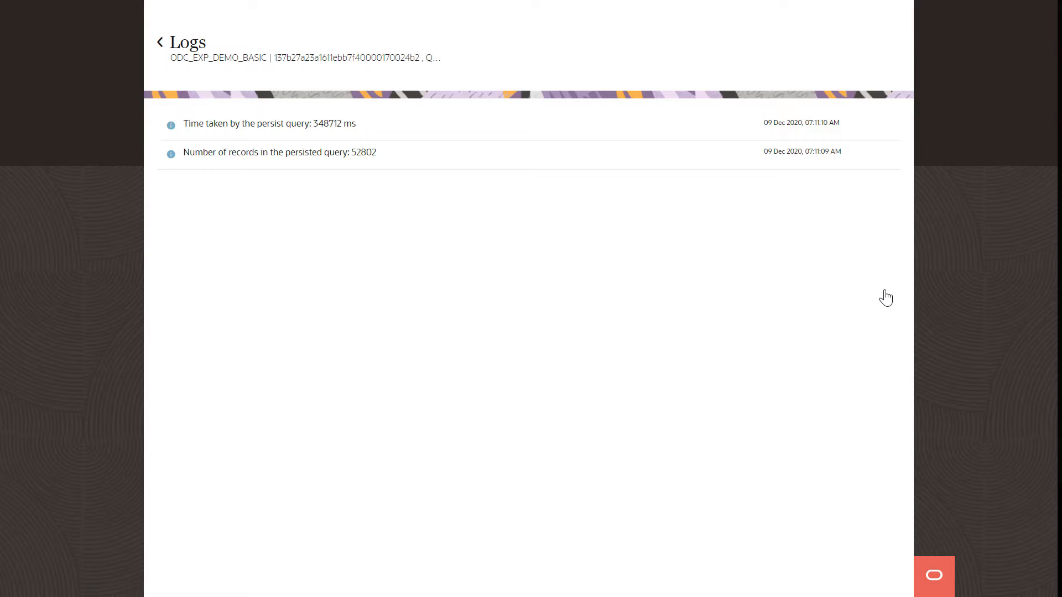